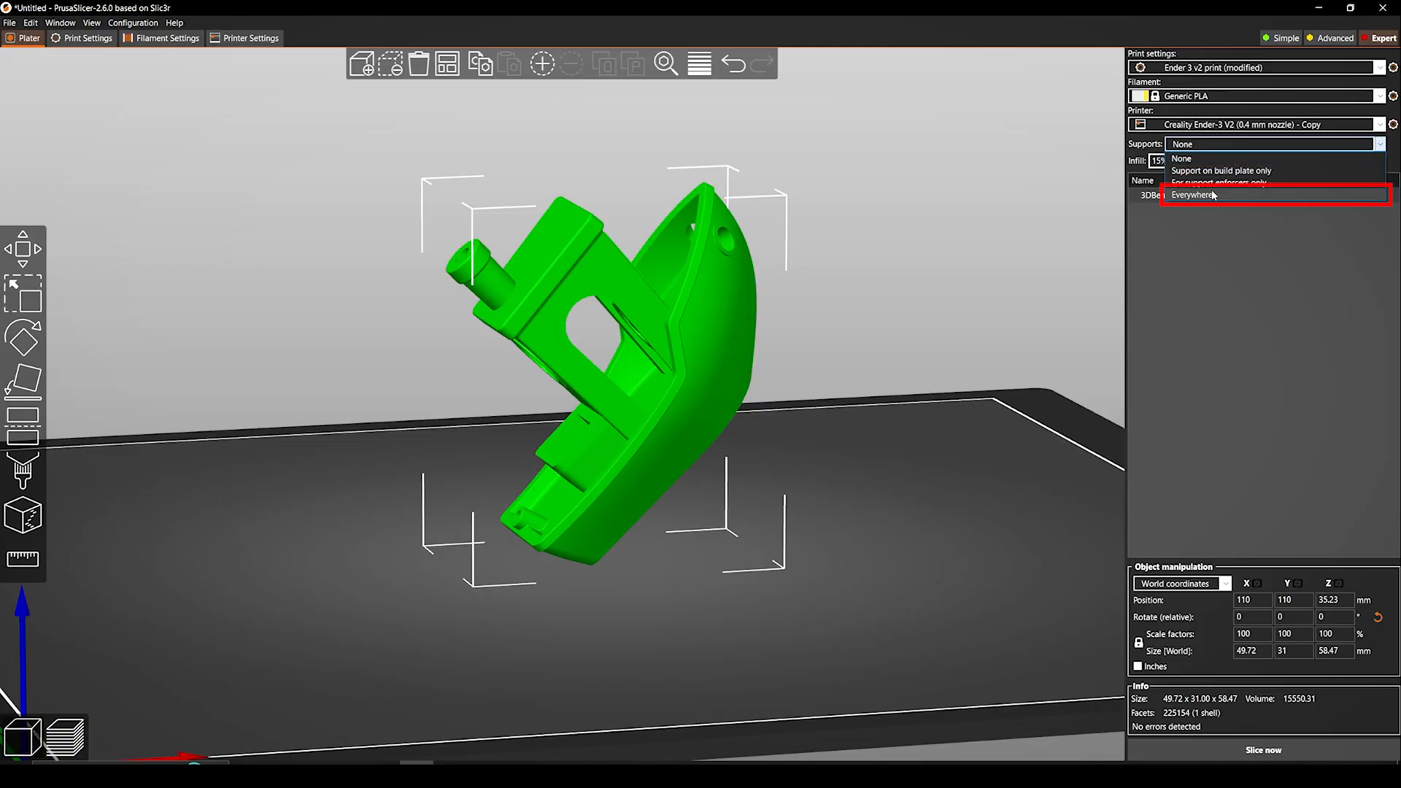
# Set the Supports dropdown on the plater to Everywhere
pyautogui.click(1192, 195)
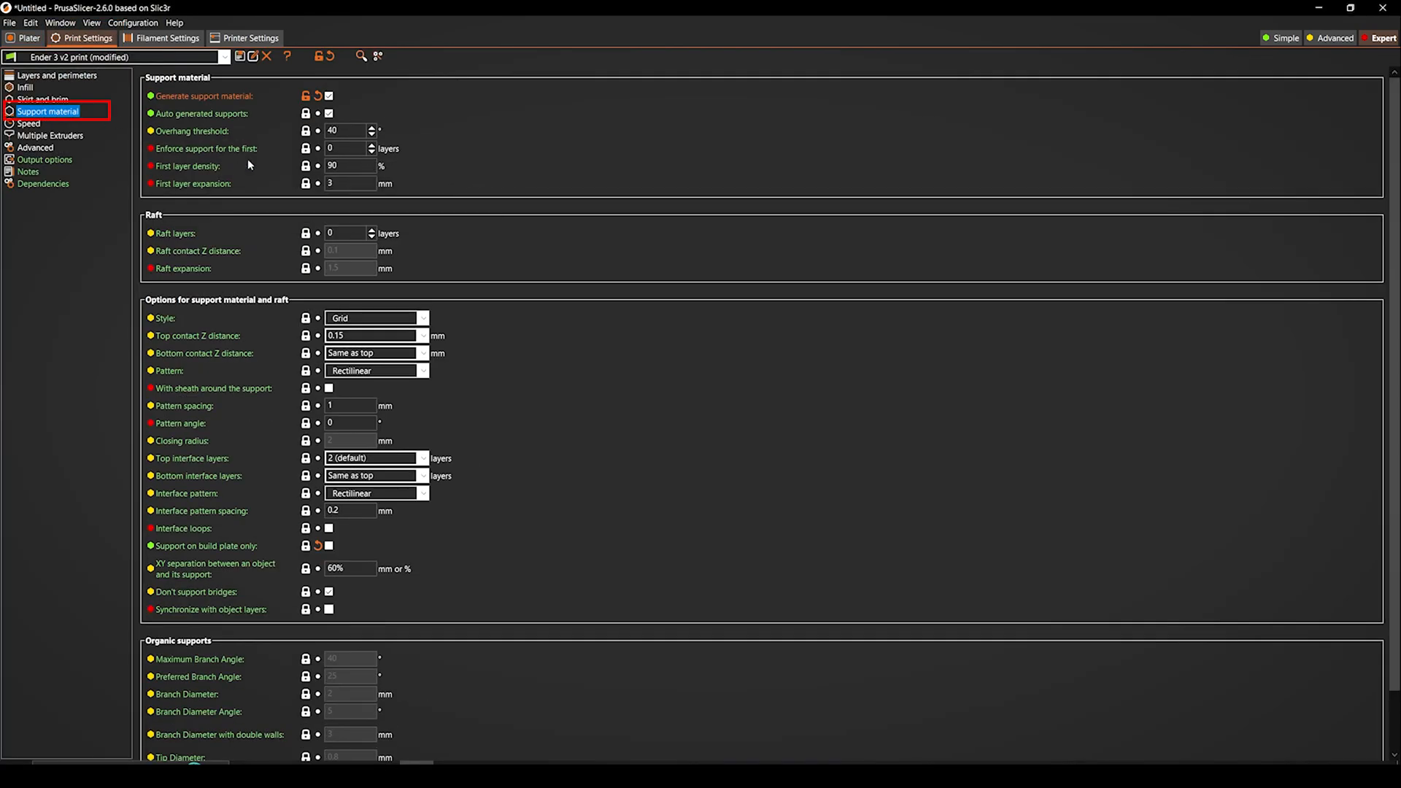
# Change the Support material Style to Organic
pyautogui.click(420, 318)
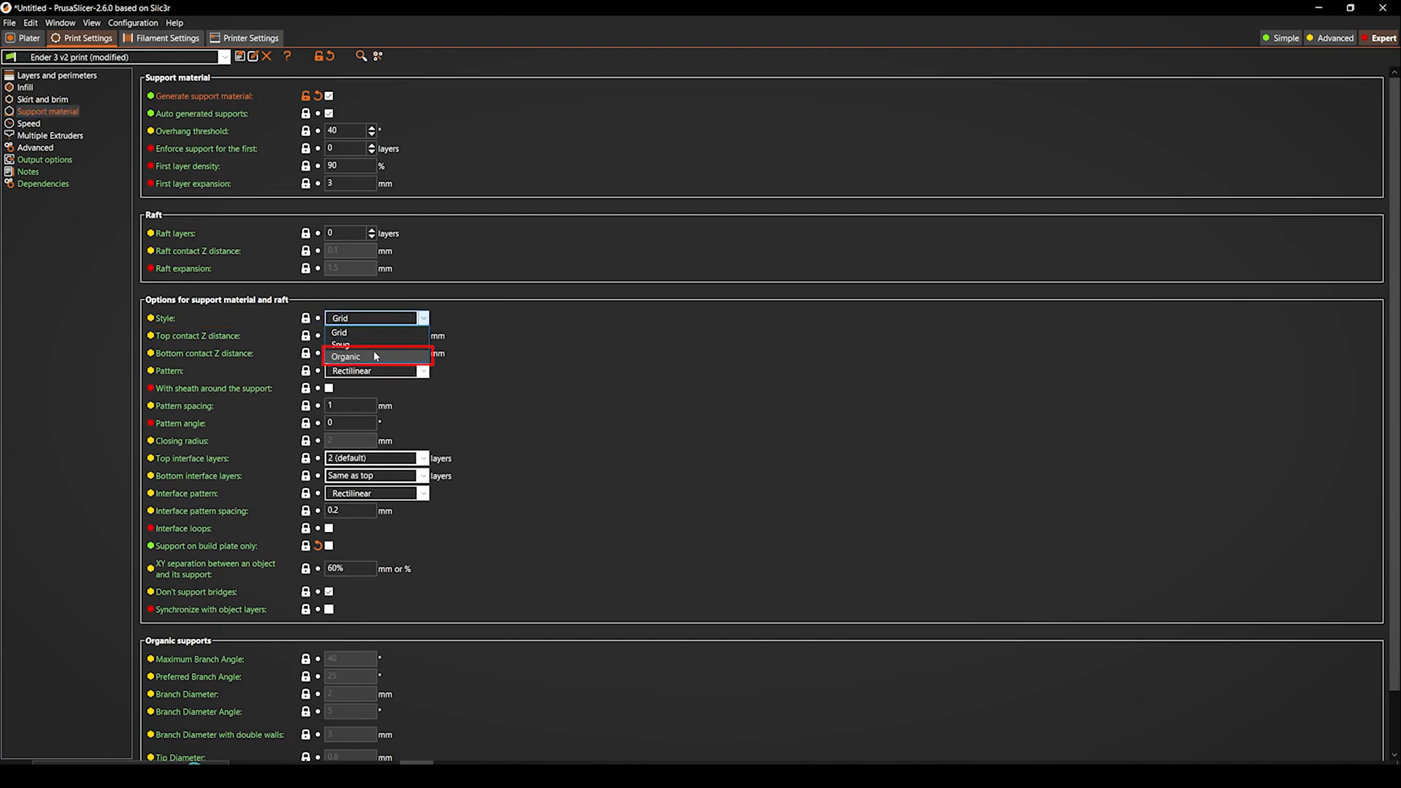
pyautogui.click(29, 37)
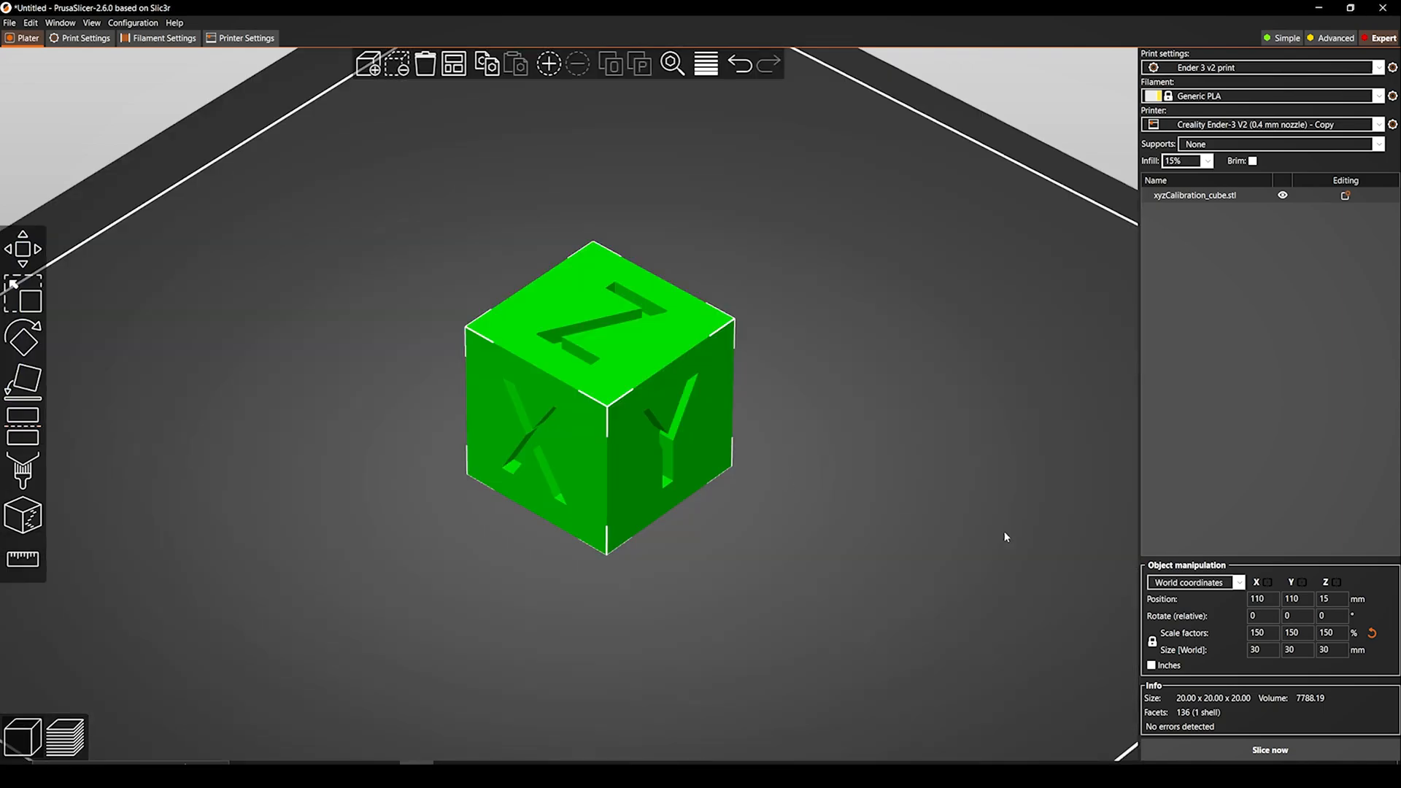
# Open the Cut tool on the calibration cube, with the cut plane at Z 16.18
pyautogui.click(23, 422)
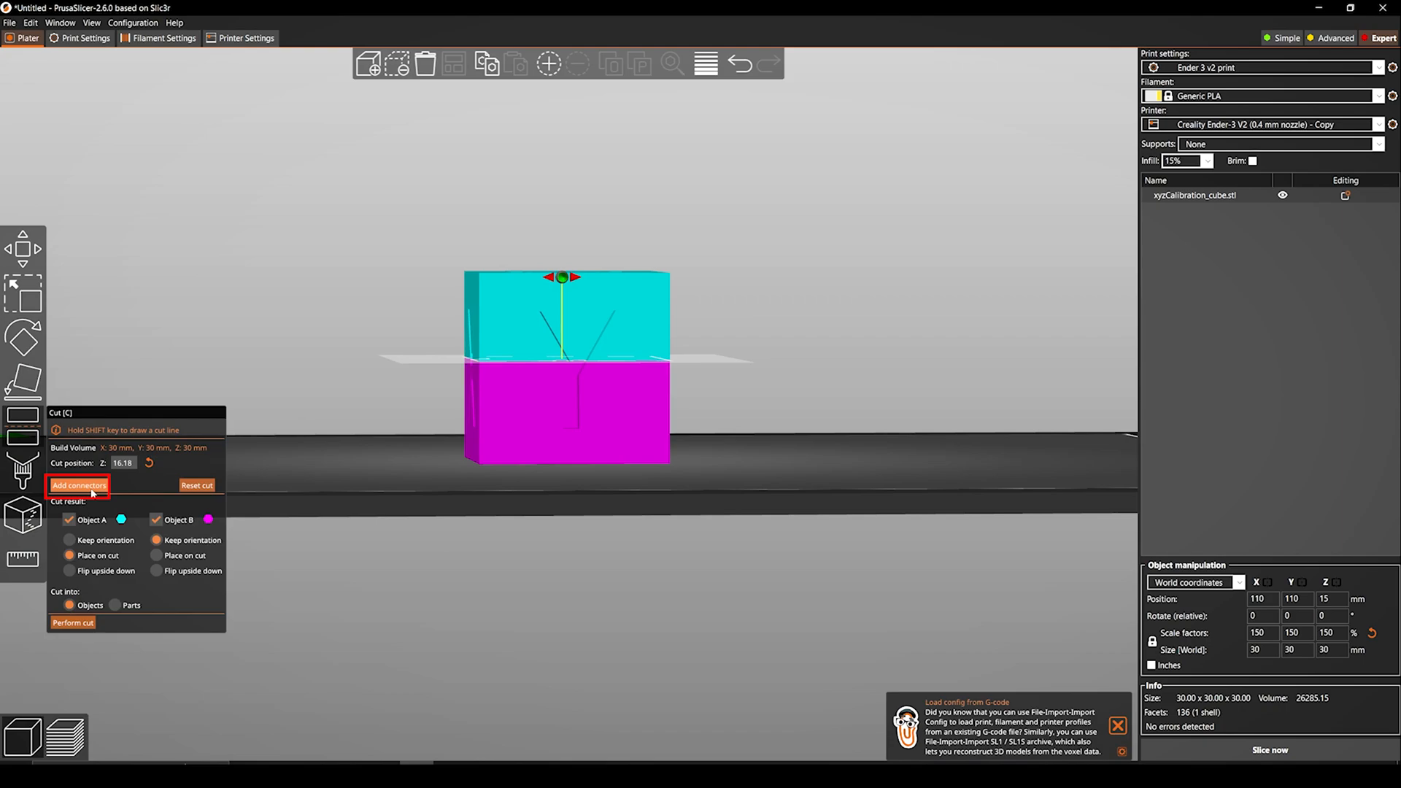
# Place triangle prism plug connectors, confirm them, and perform the cut
pyautogui.click(79, 485)
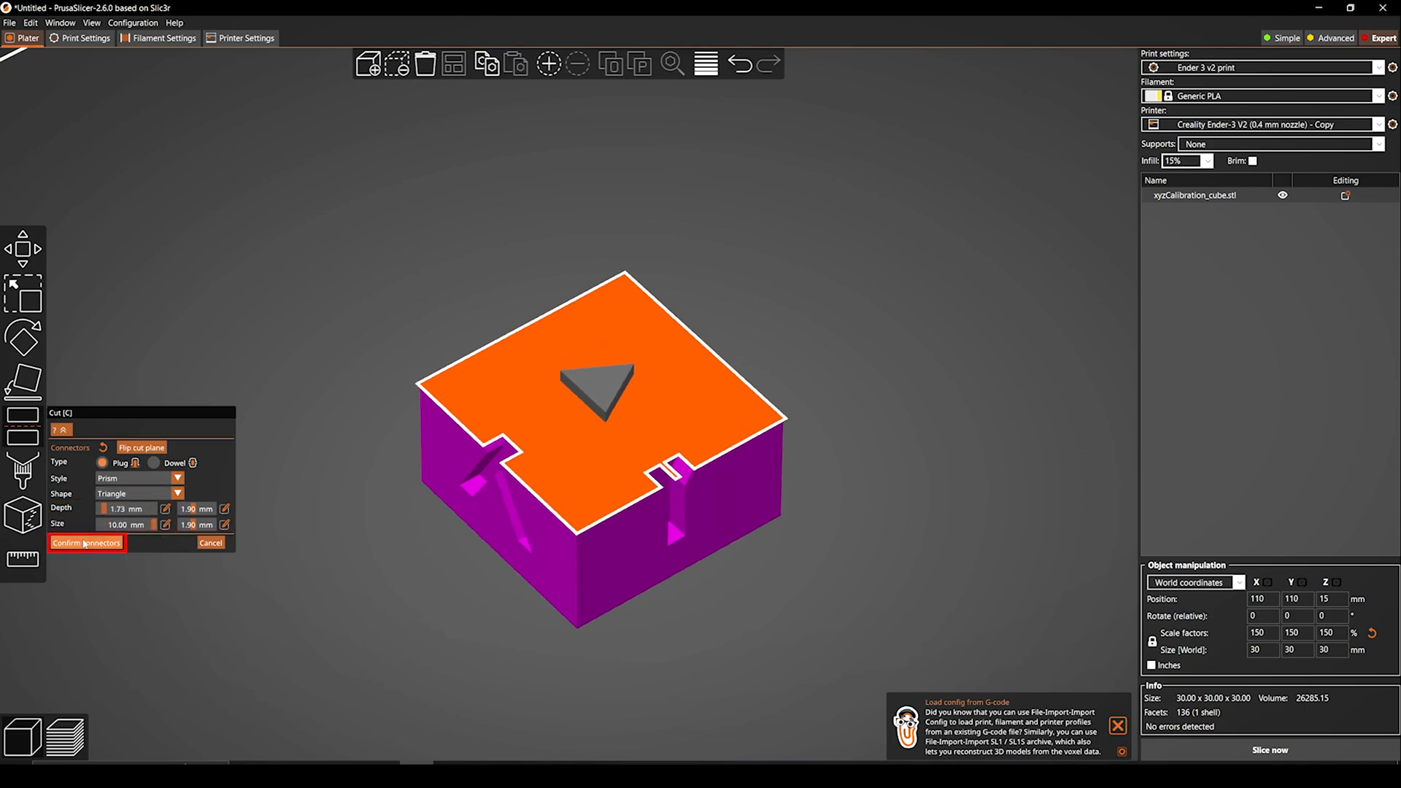
pyautogui.click(86, 542)
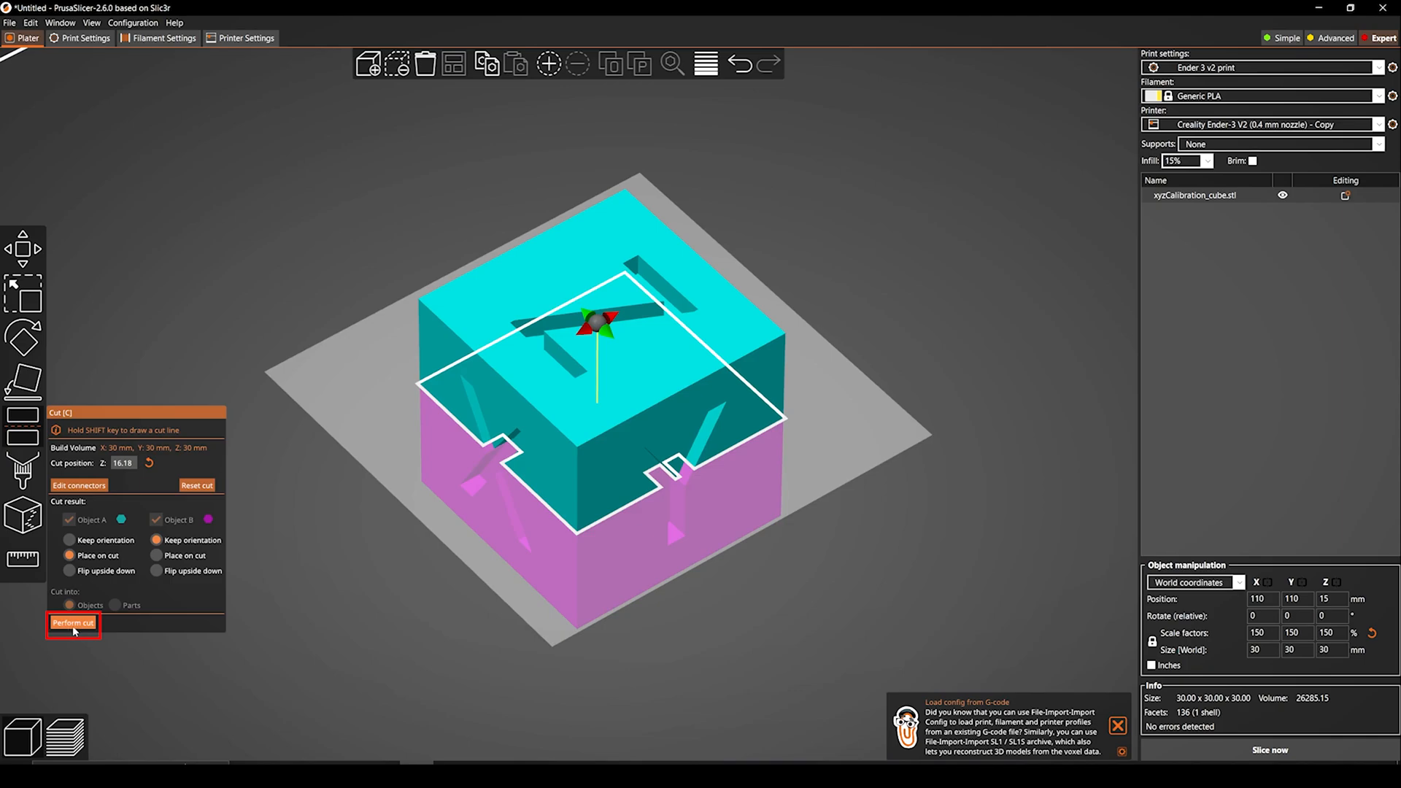
pyautogui.click(74, 622)
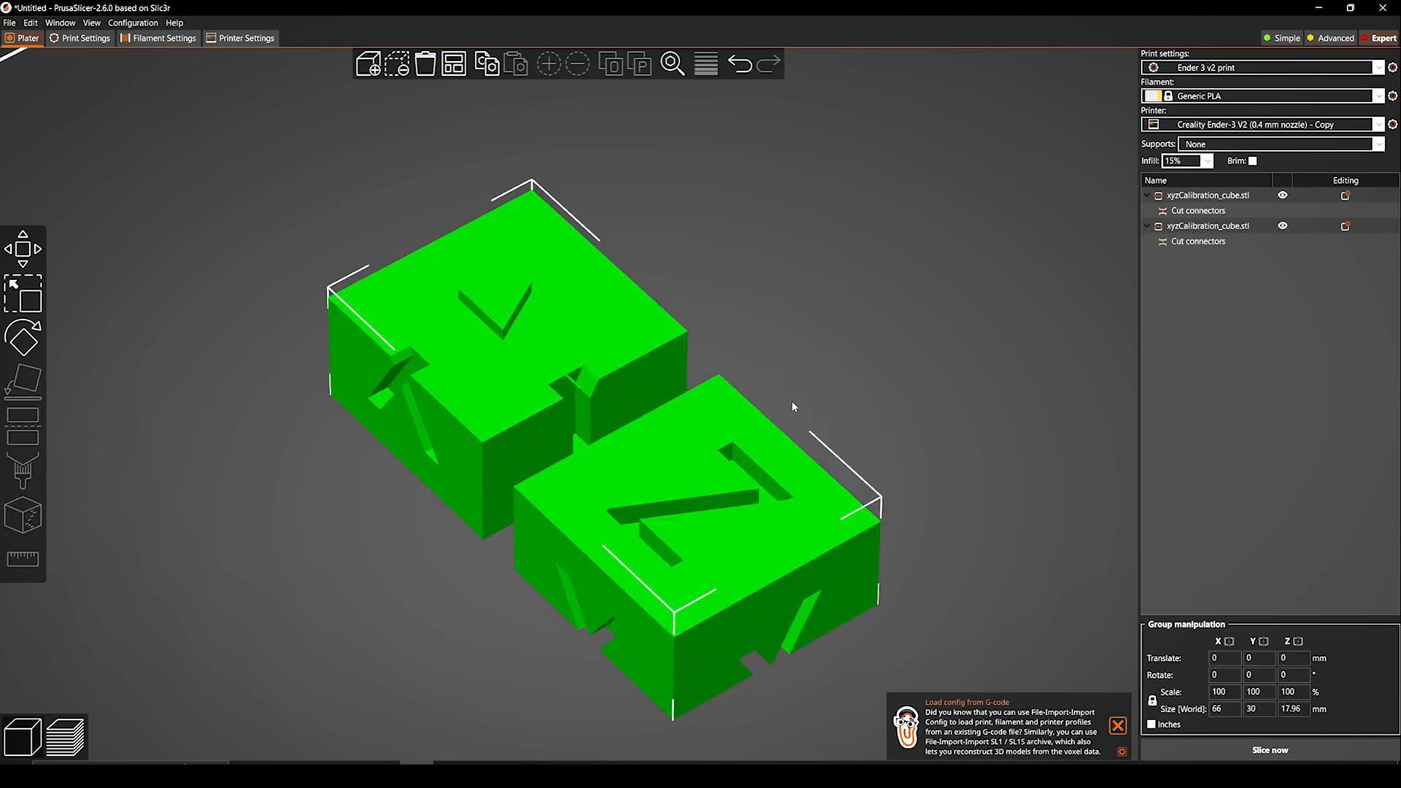
pyautogui.click(1269, 749)
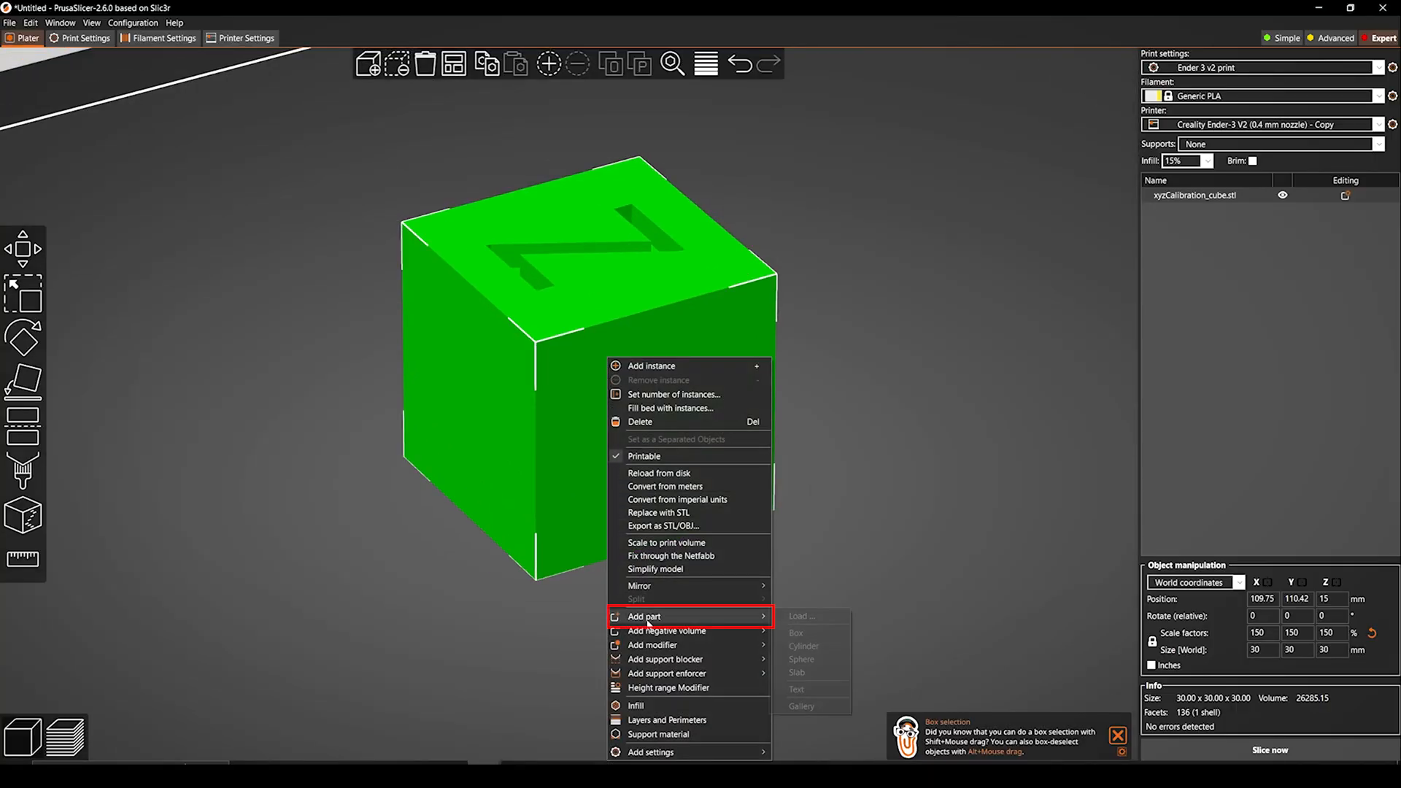
pyautogui.moveTo(809, 689)
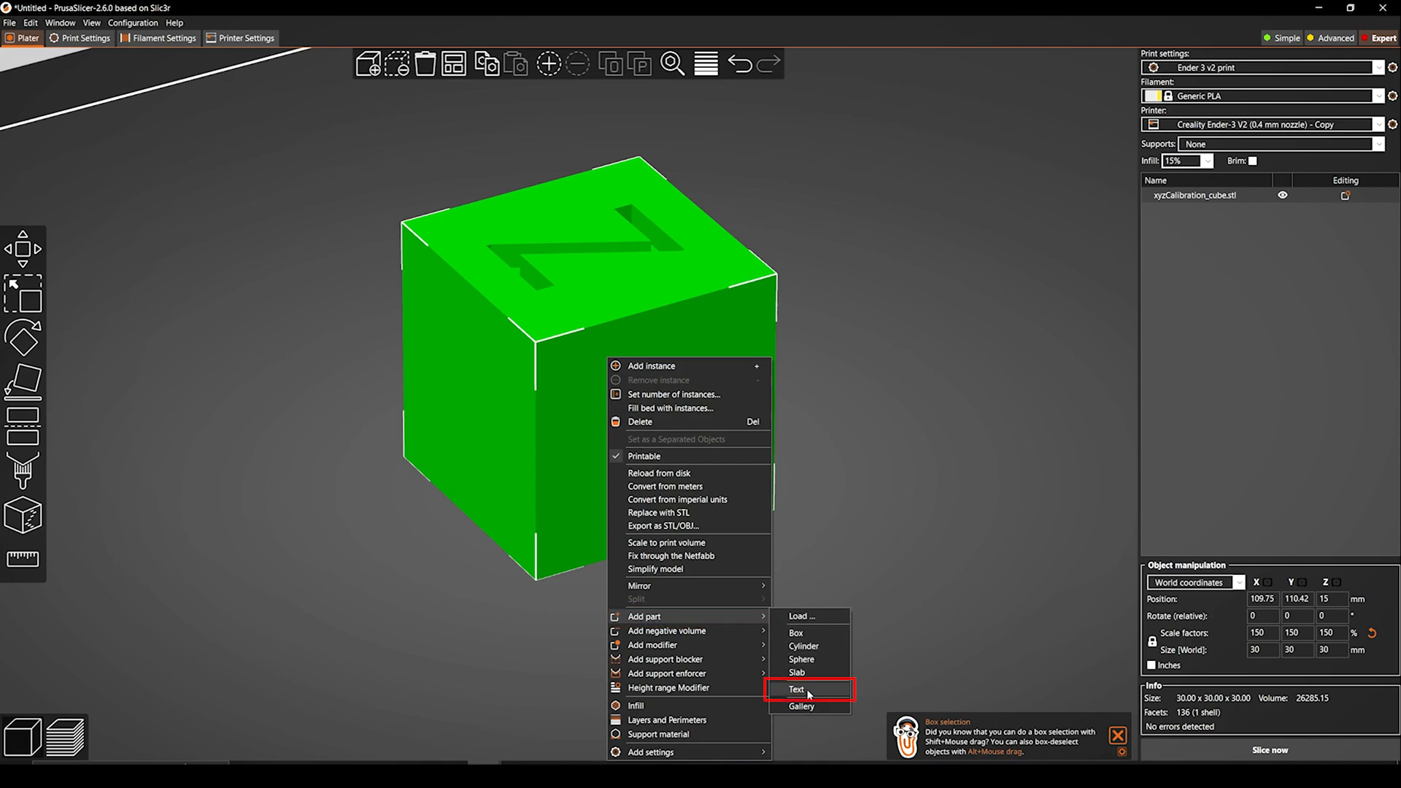
# Add text parts 'Subscribe Share Like' and '3DELWORLD' to the cube in Roboto Medium
pyautogui.click(796, 689)
pyautogui.write('rob')
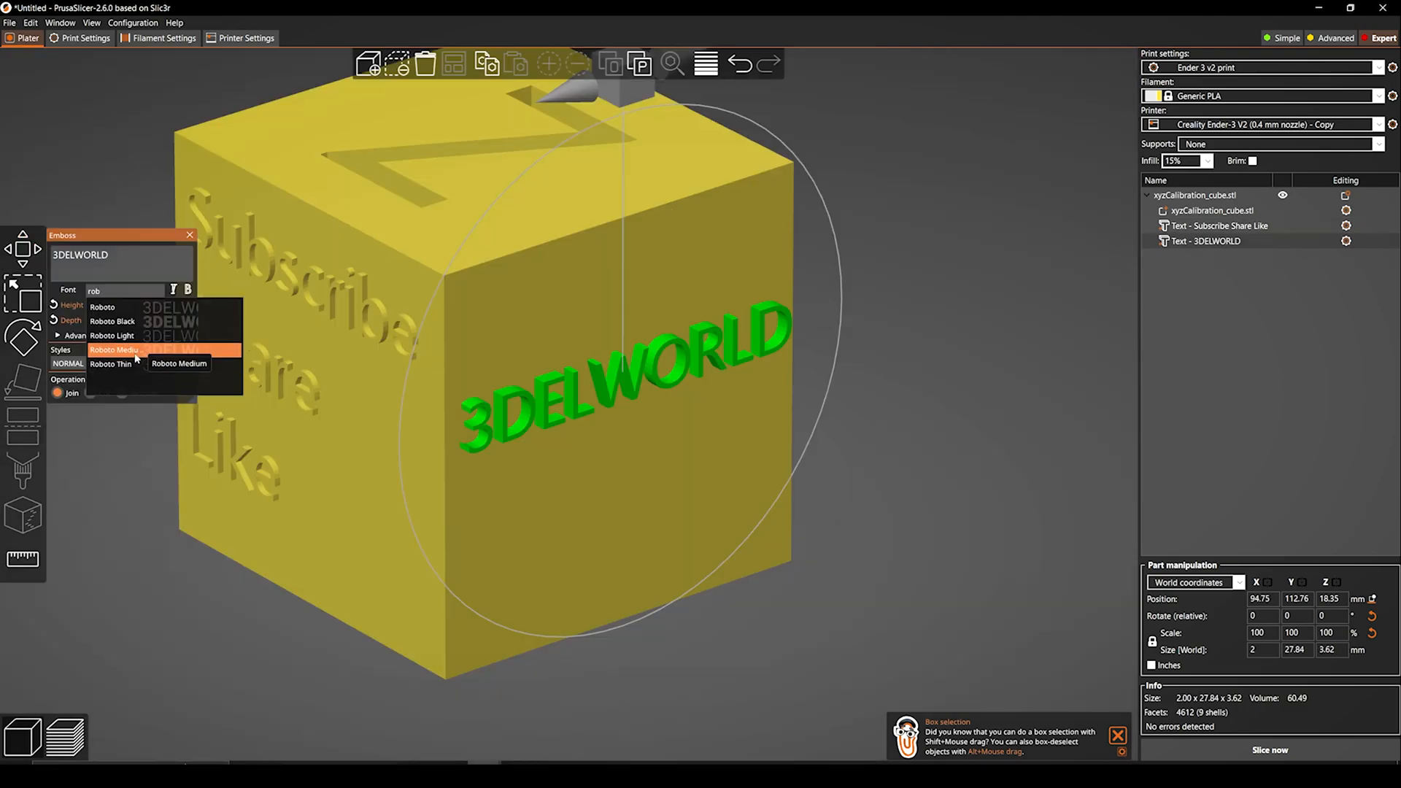
pyautogui.click(45, 737)
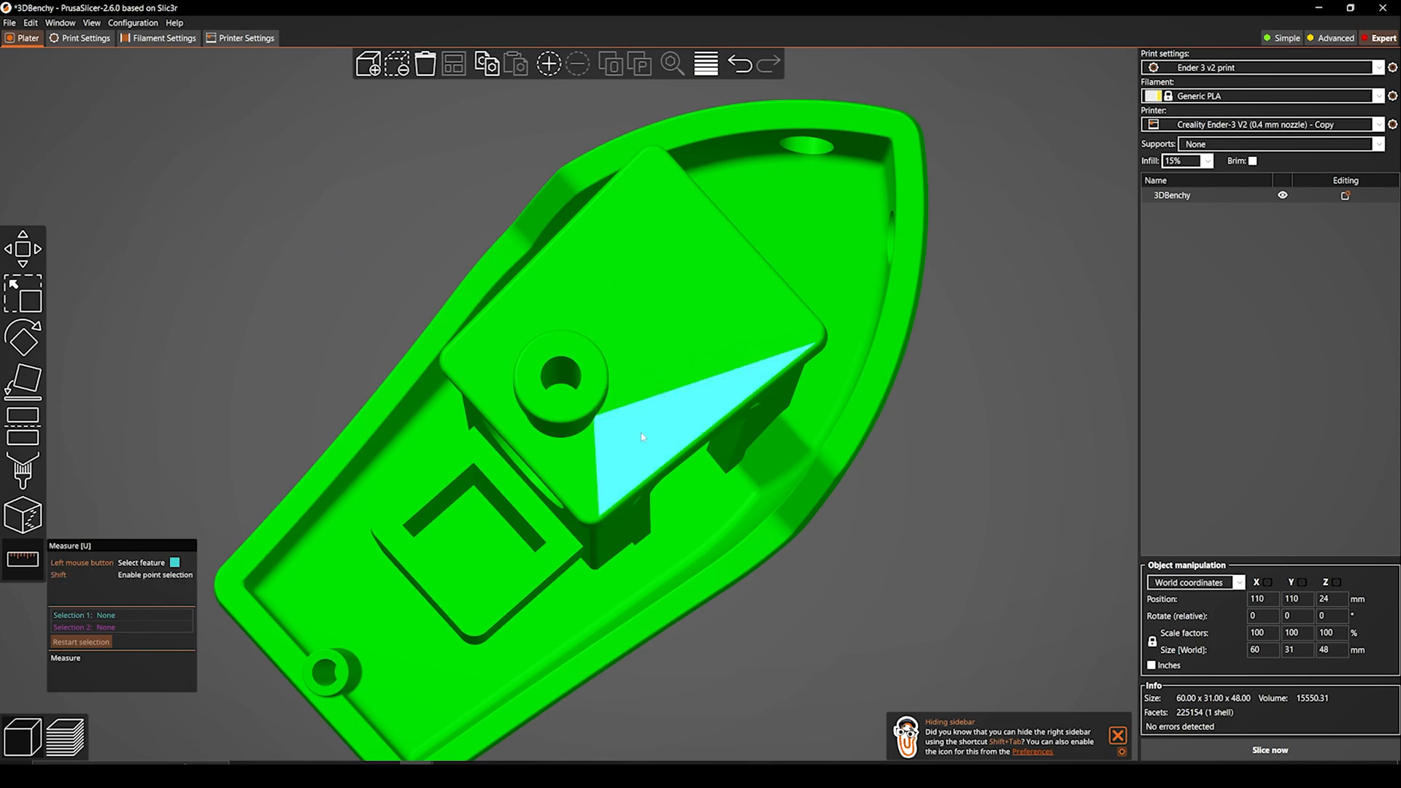
pyautogui.moveTo(557, 375)
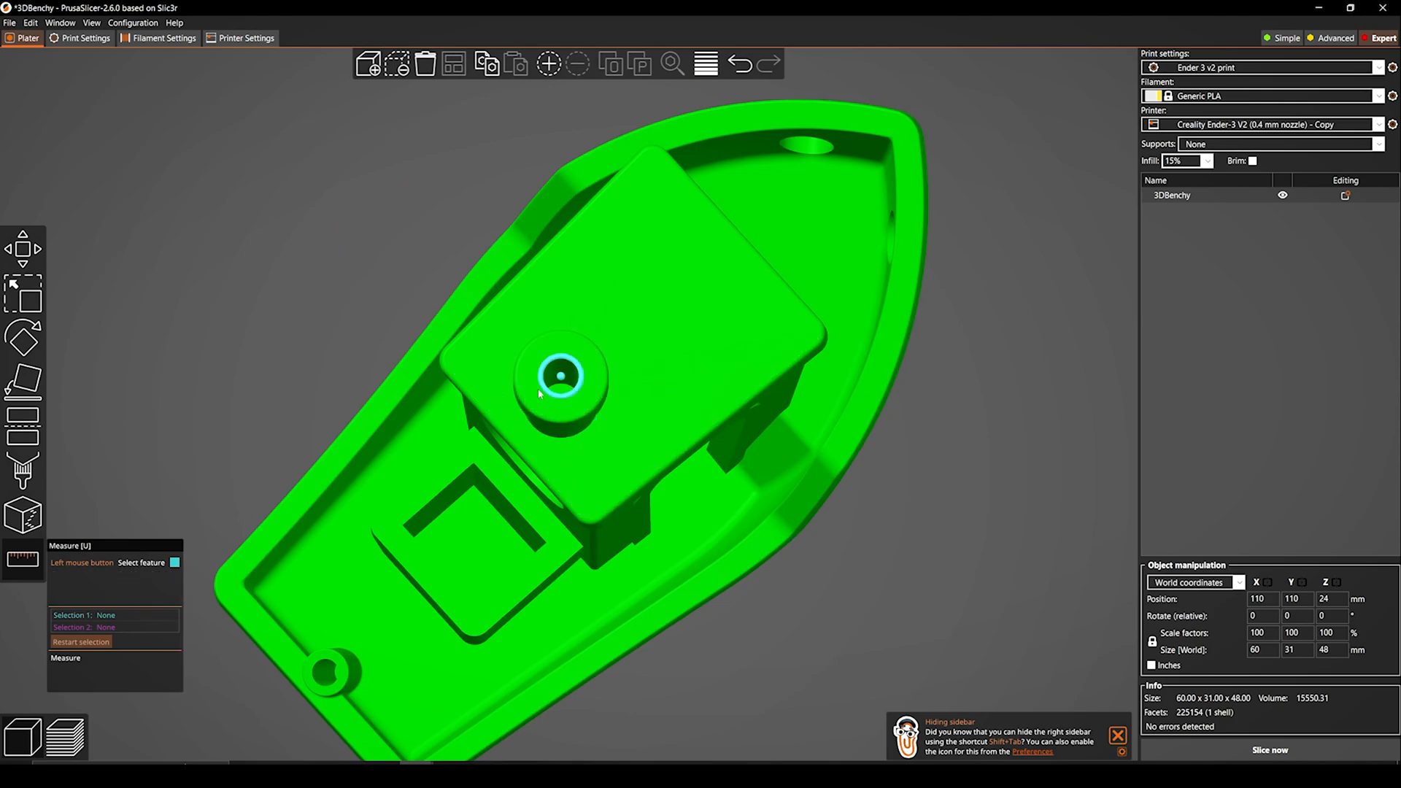
# Use the Measure tool between two opposite points on the Benchy's porthole rim
pyautogui.scroll(3)
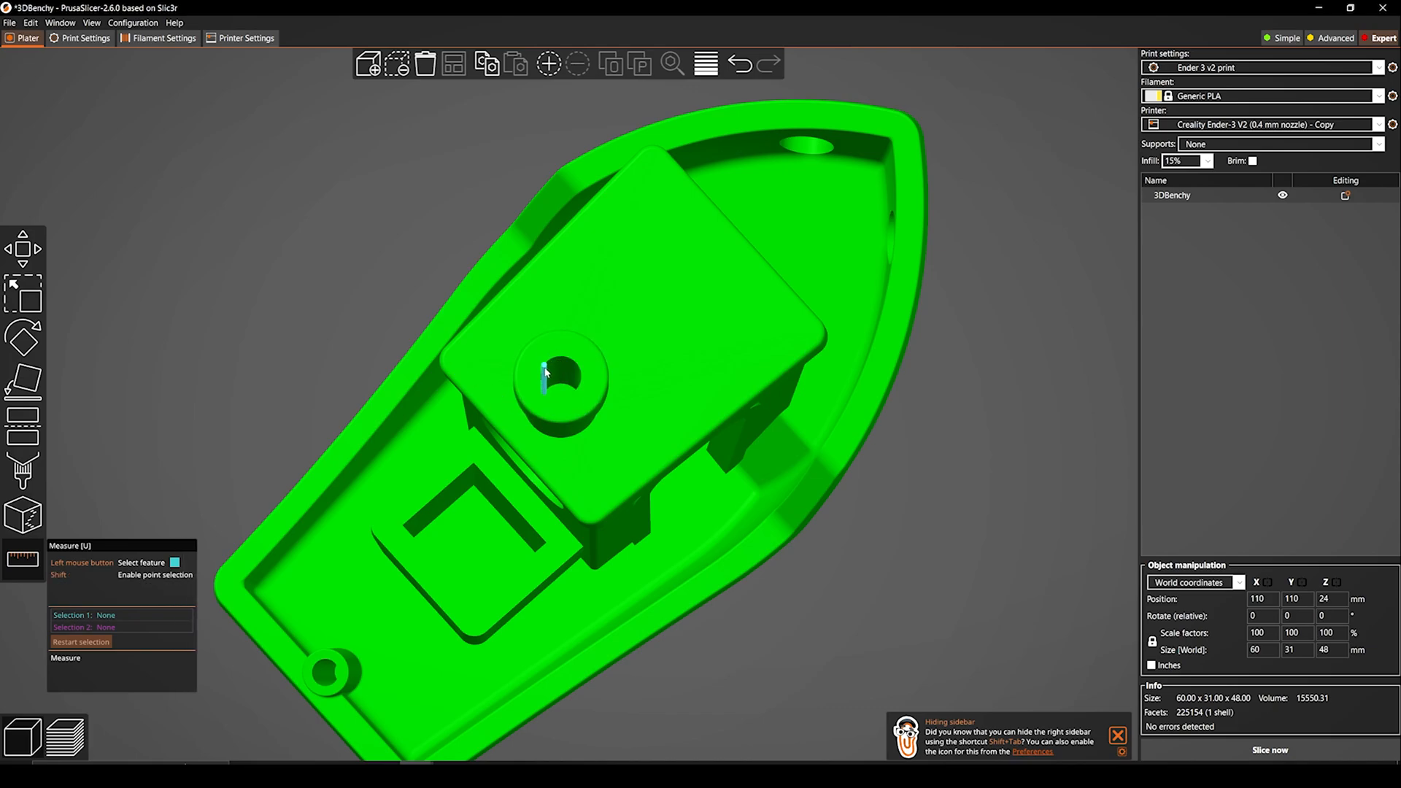
pyautogui.moveTo(903, 154)
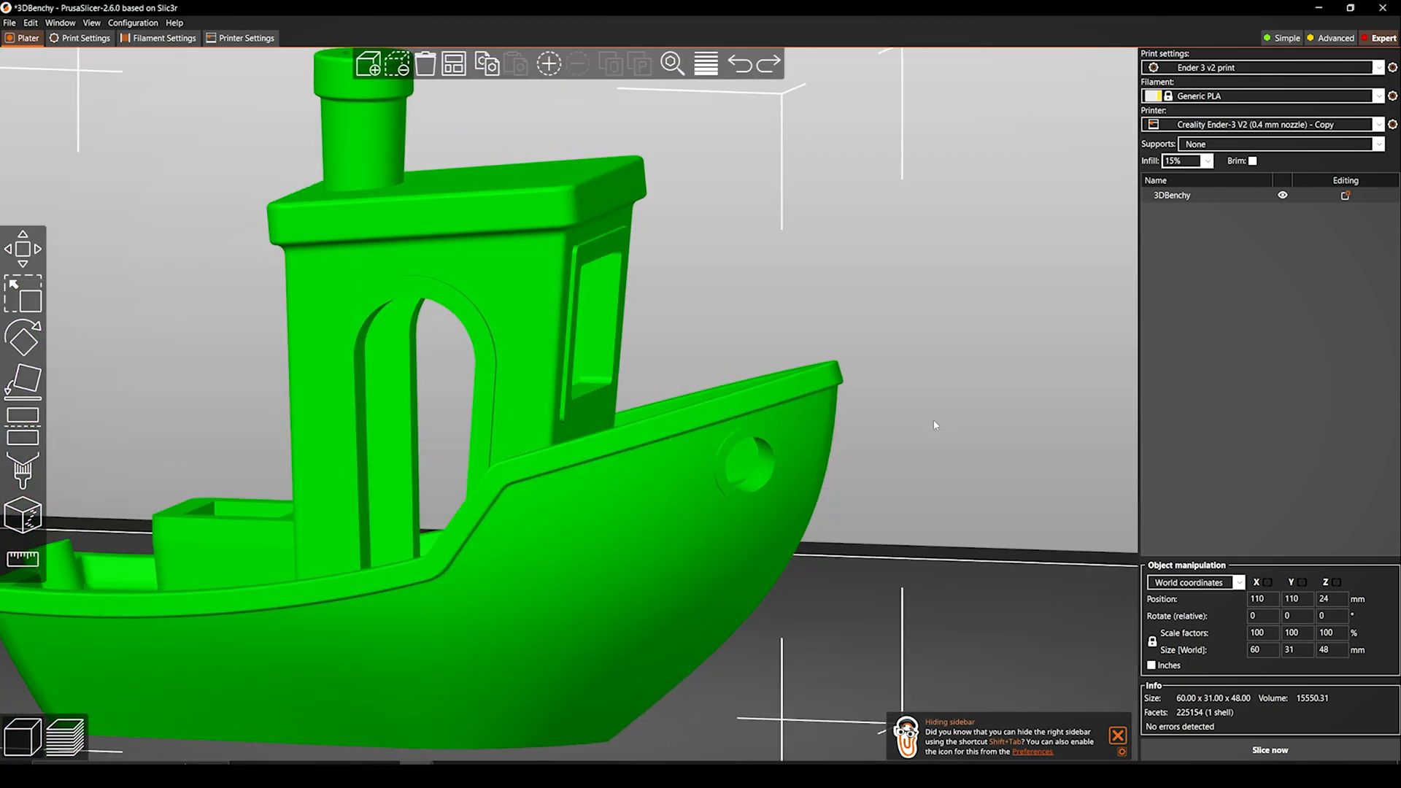
pyautogui.click(23, 562)
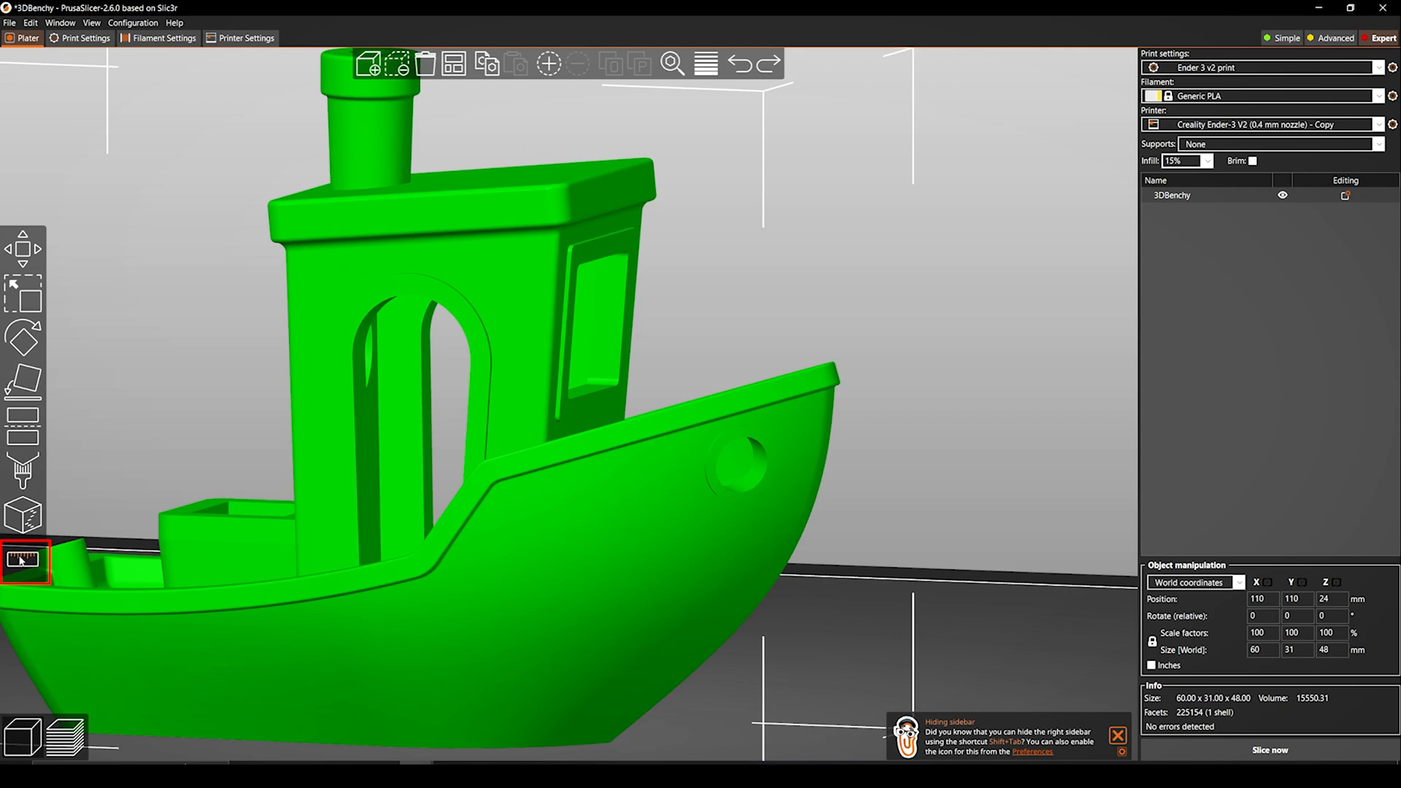
pyautogui.click(24, 560)
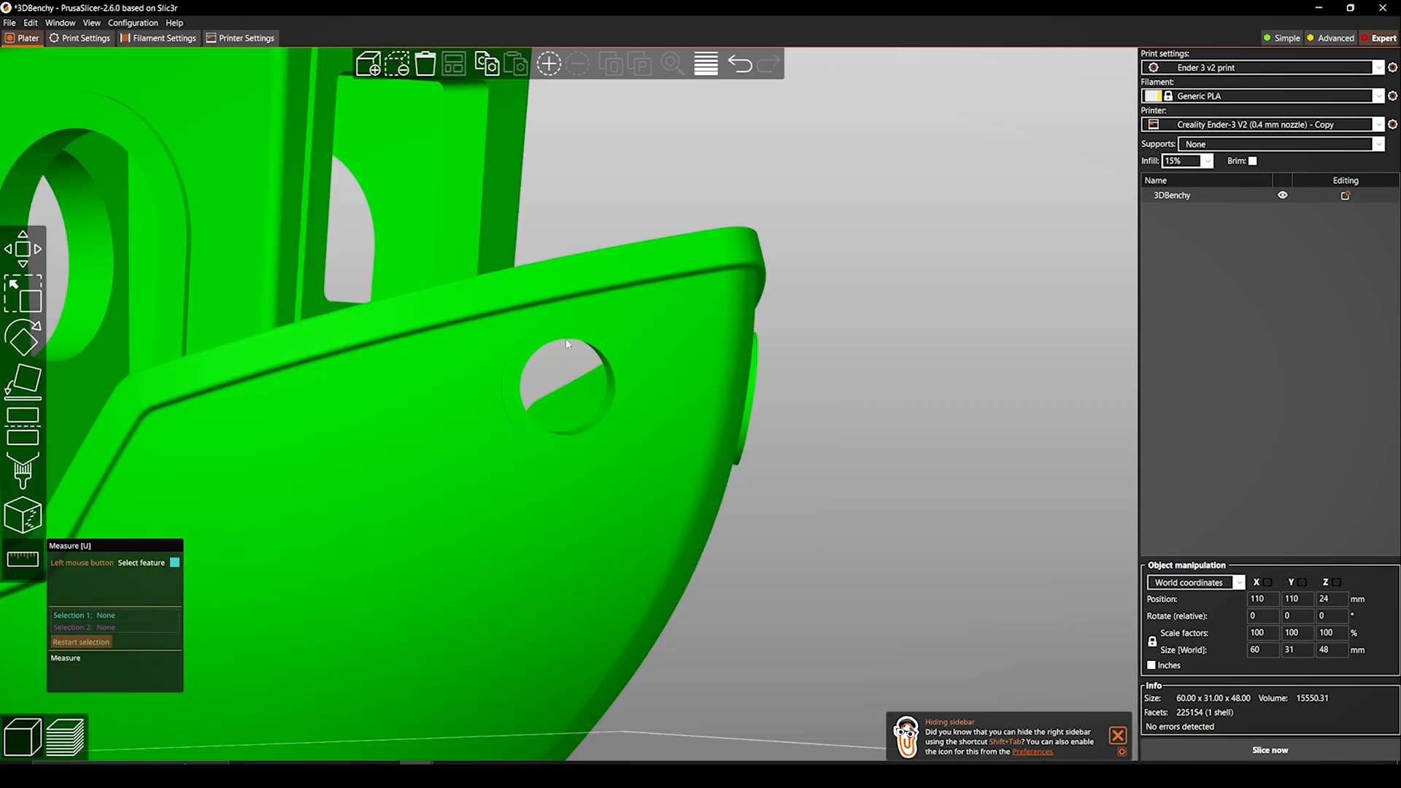
pyautogui.click(581, 434)
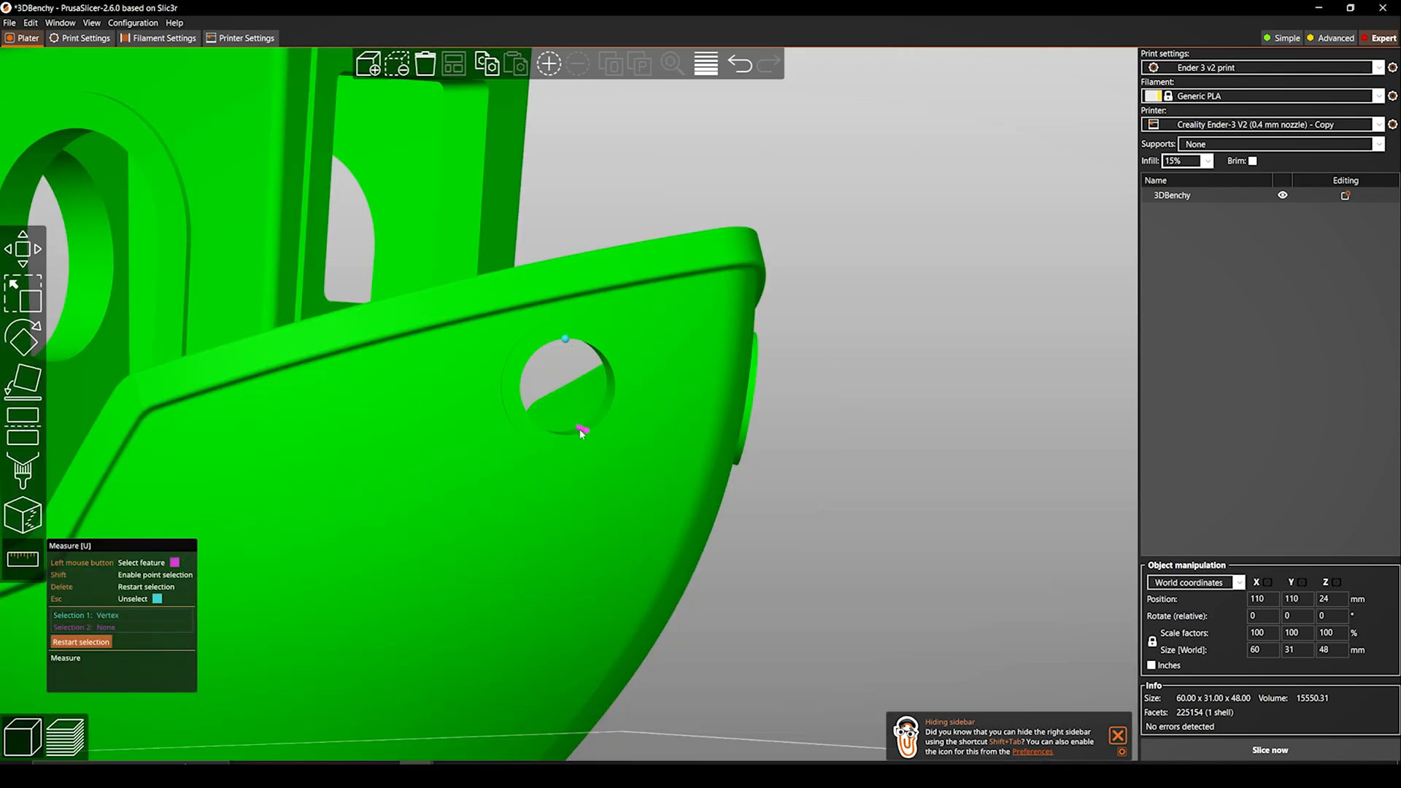
pyautogui.click(577, 439)
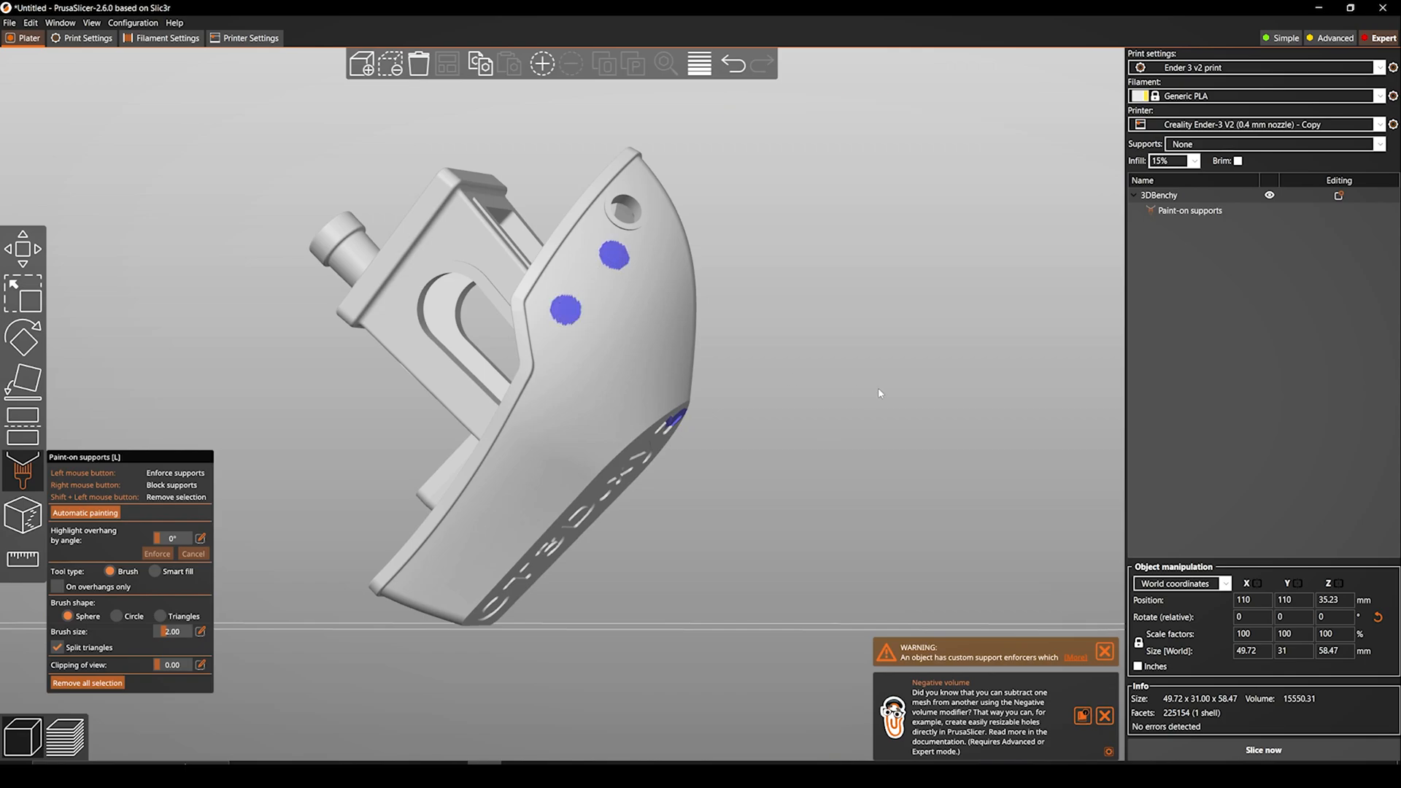
# Auto-paint support enforcers on the Benchy's overhangs, clear them, then repaint
pyautogui.click(84, 513)
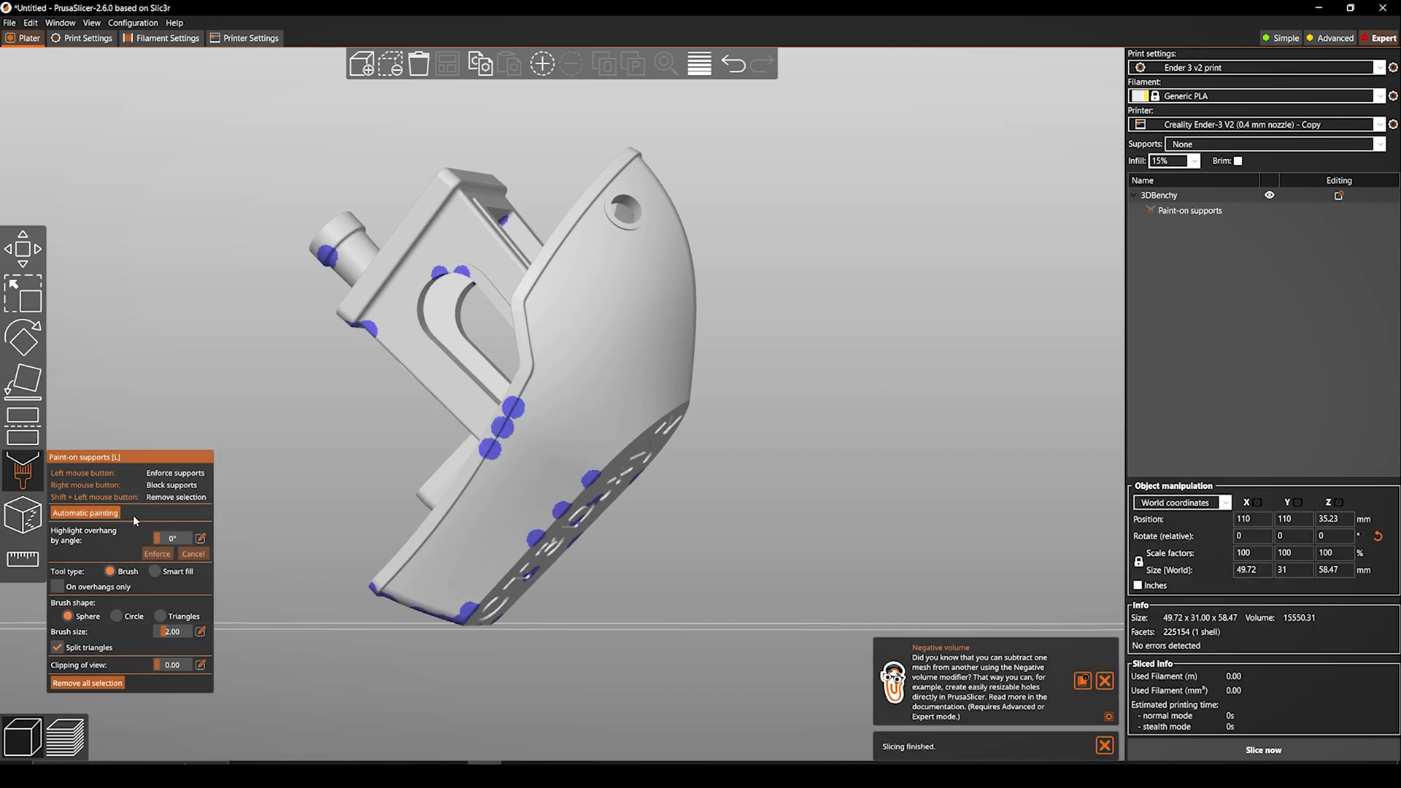
pyautogui.click(87, 683)
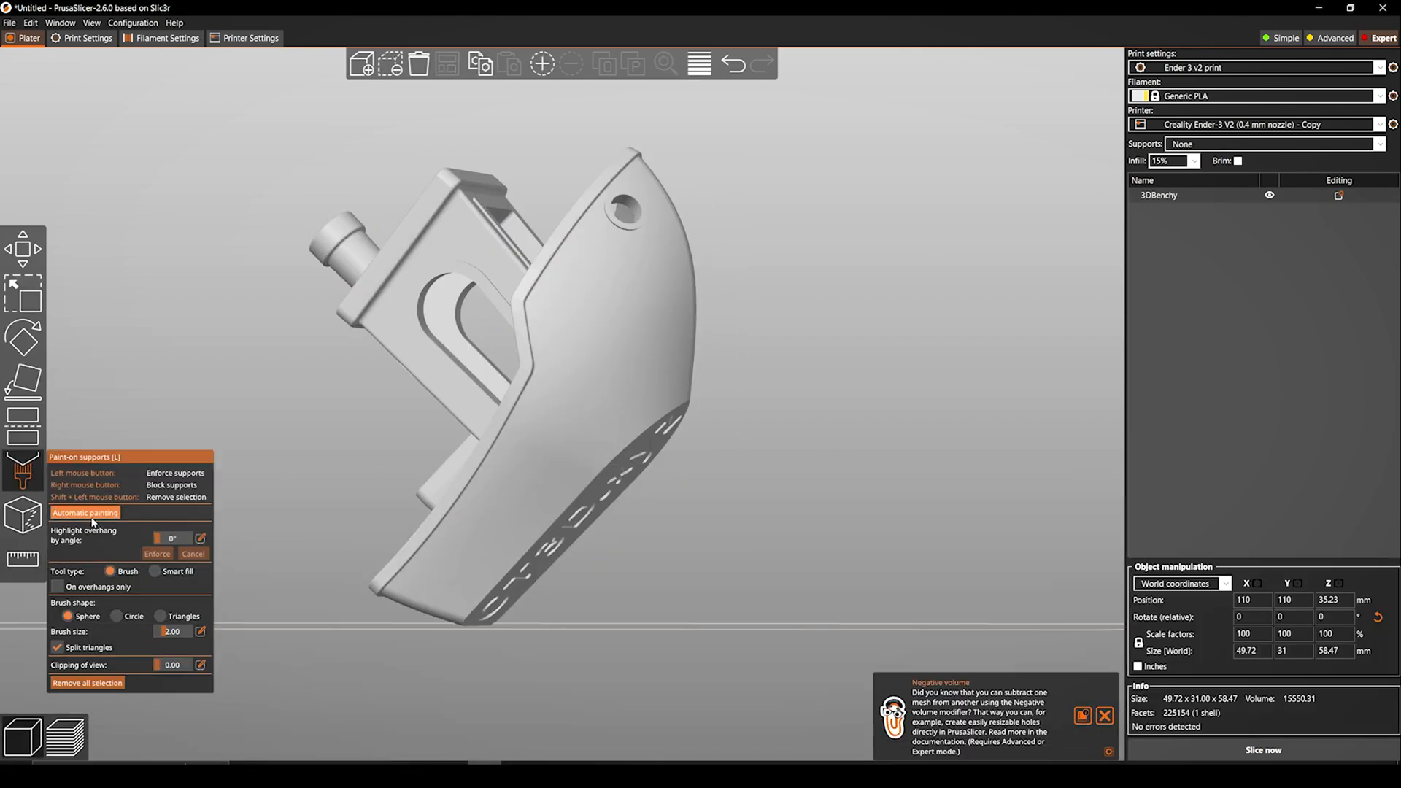
pyautogui.click(85, 513)
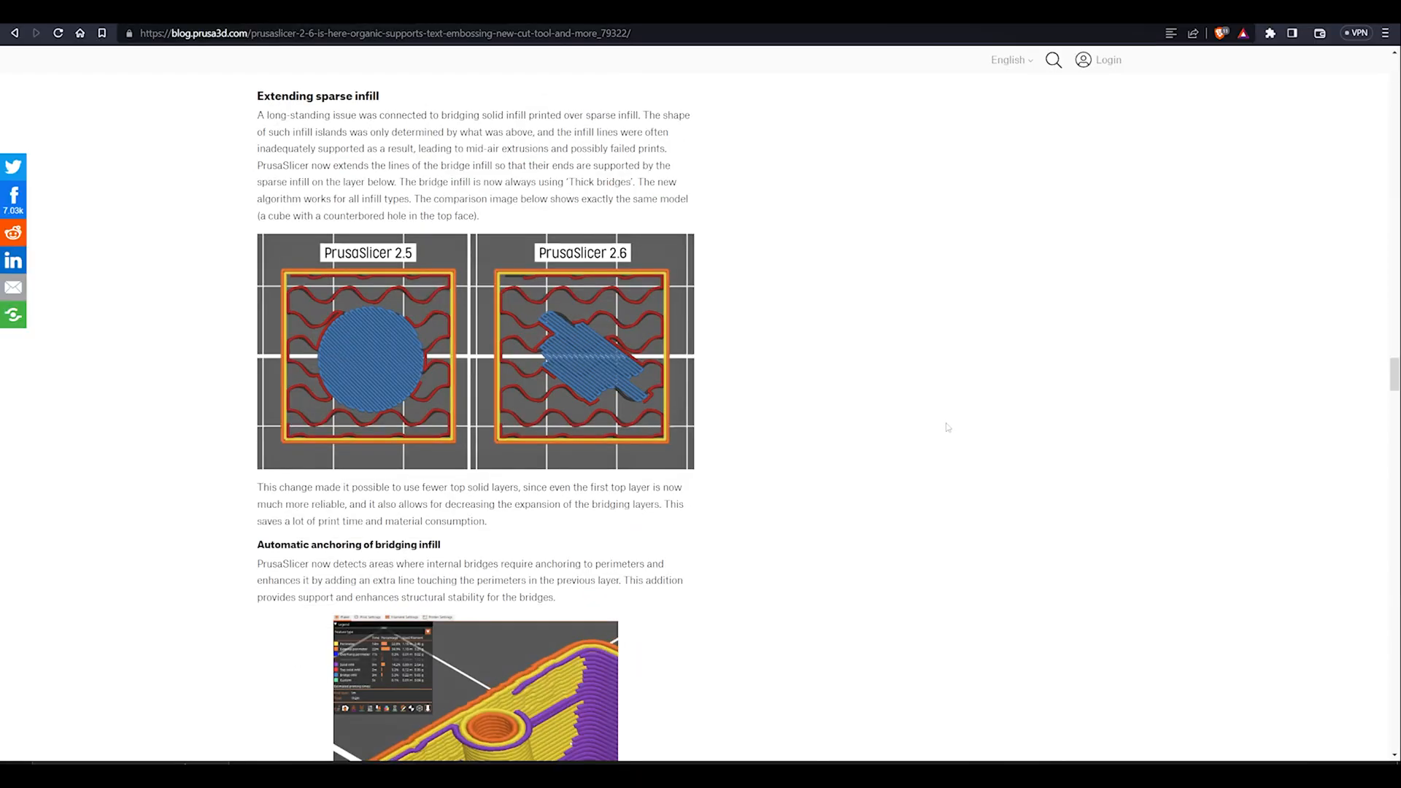
# Scroll the blog article down to the 'One-click import from Printables.com' section
pyautogui.scroll(-3)
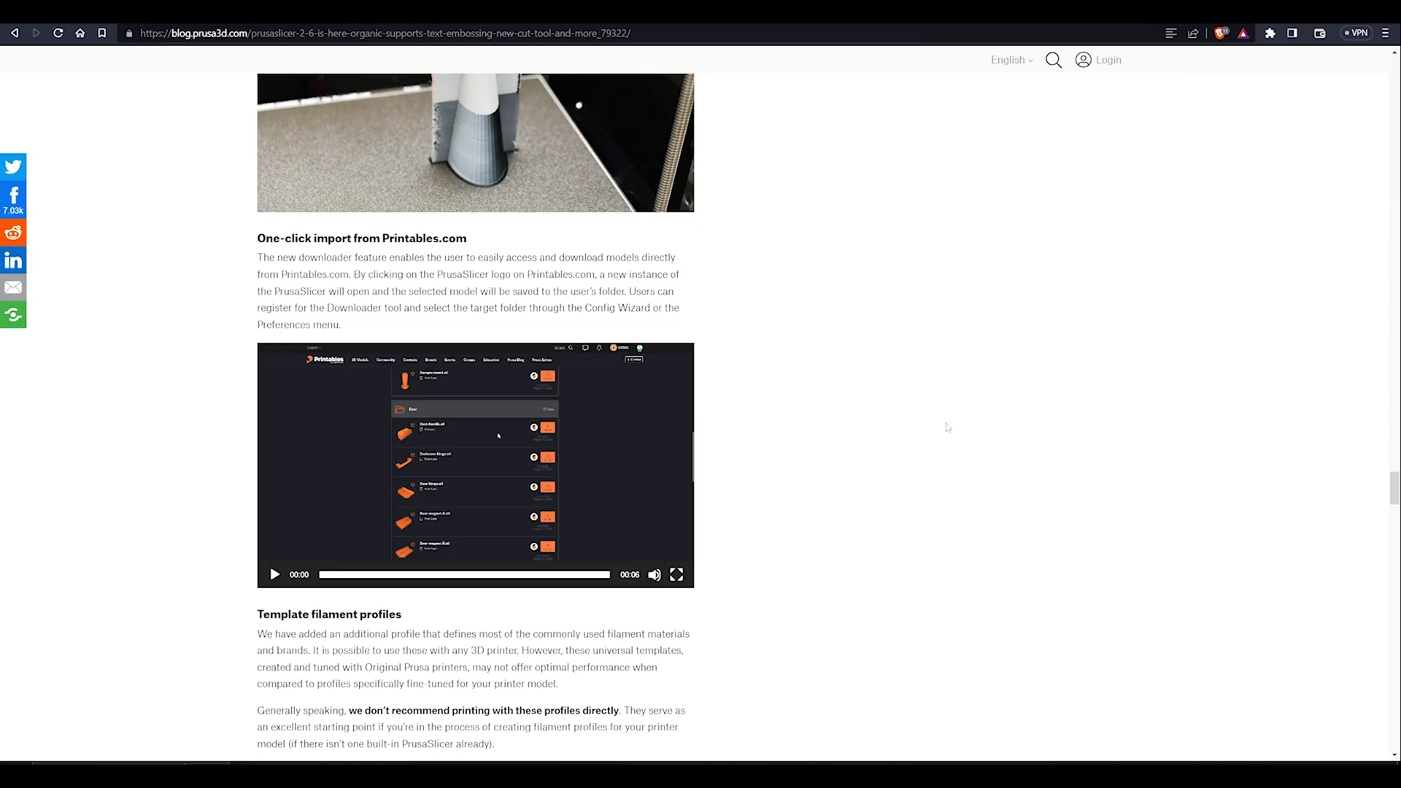